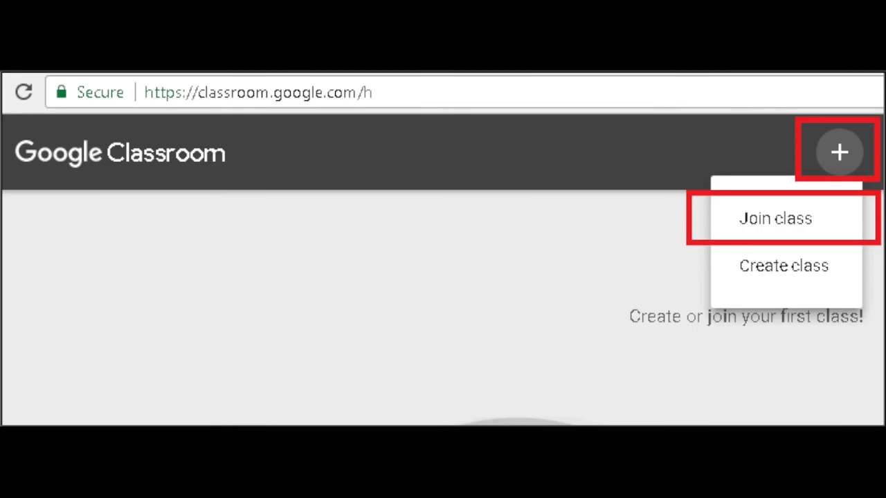
# Choose Join class from the + menu to start joining an existing class.
pyautogui.click(775, 219)
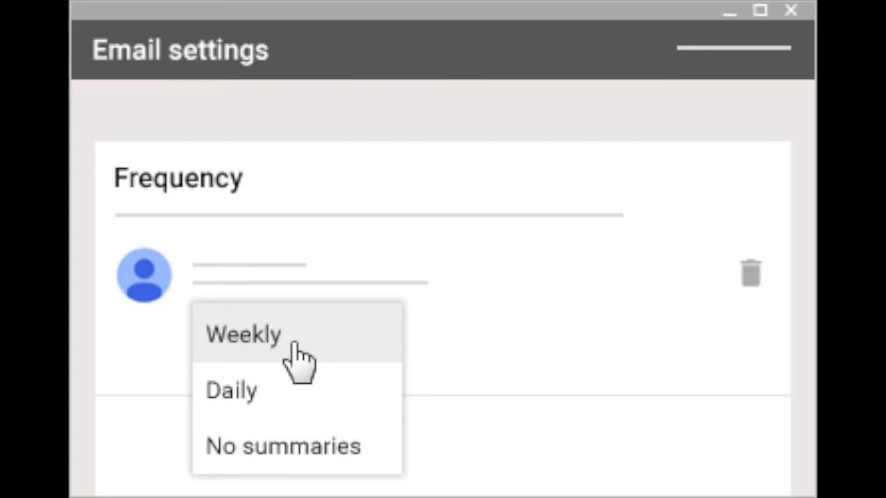
# Select Weekly as the guardian's email summary frequency.
pyautogui.click(244, 333)
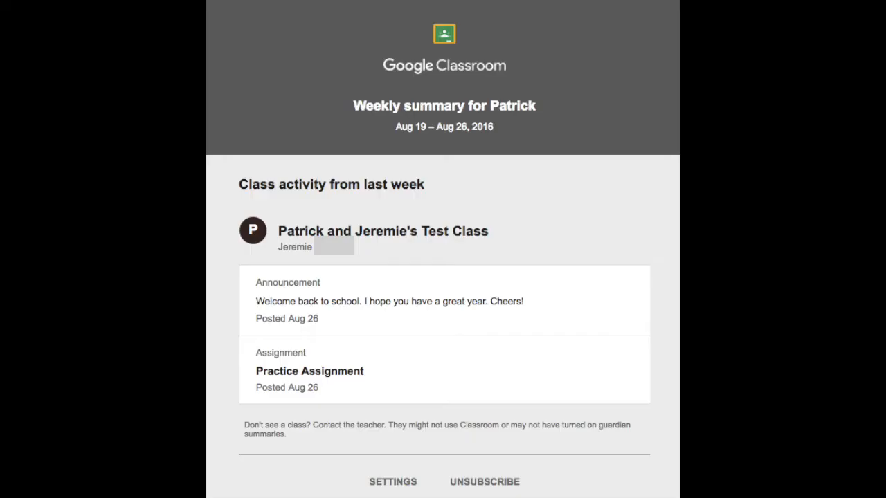